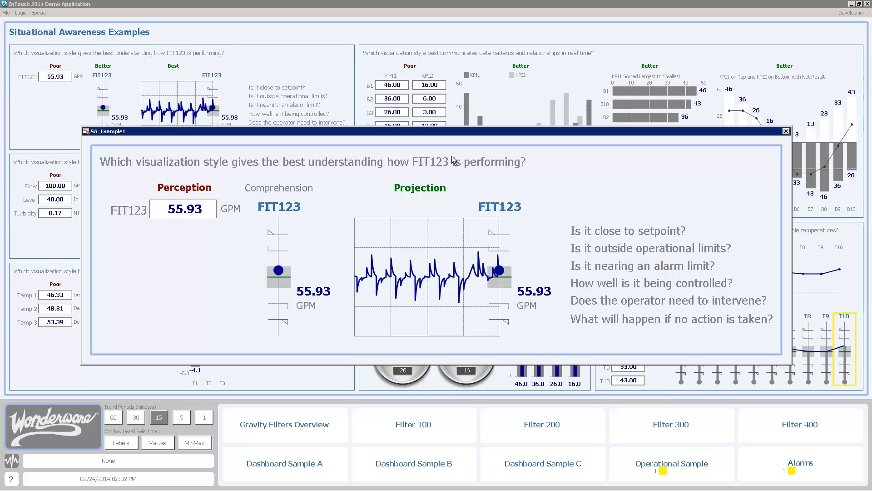
mouse_move(428, 349)
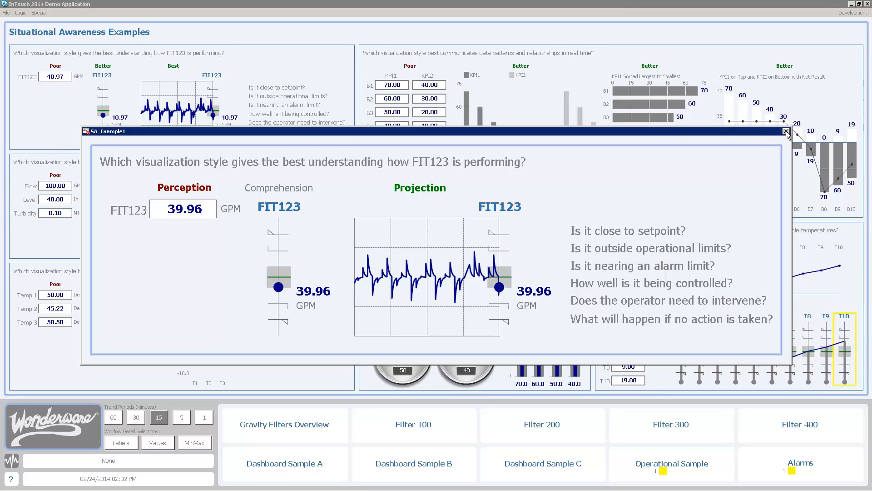
Step: Close the SA_Example1 popup comparing poor, better and best FIT123 visualizations
left_click(786, 131)
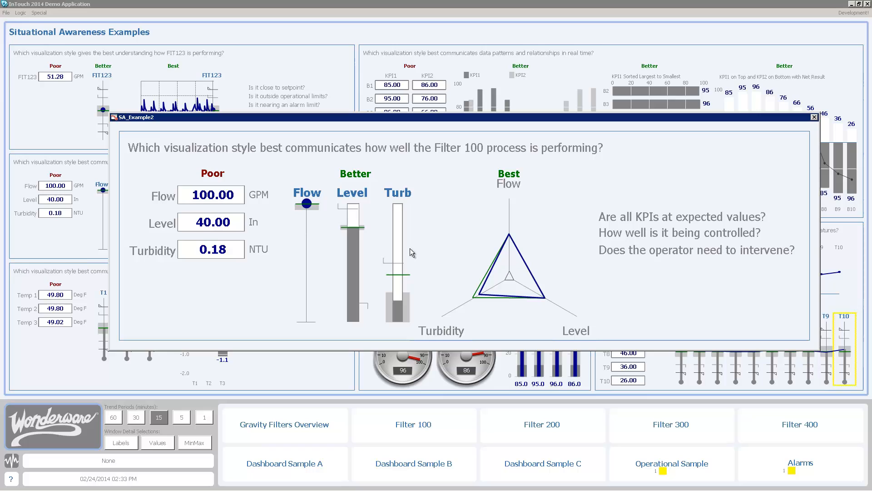
mouse_move(562, 165)
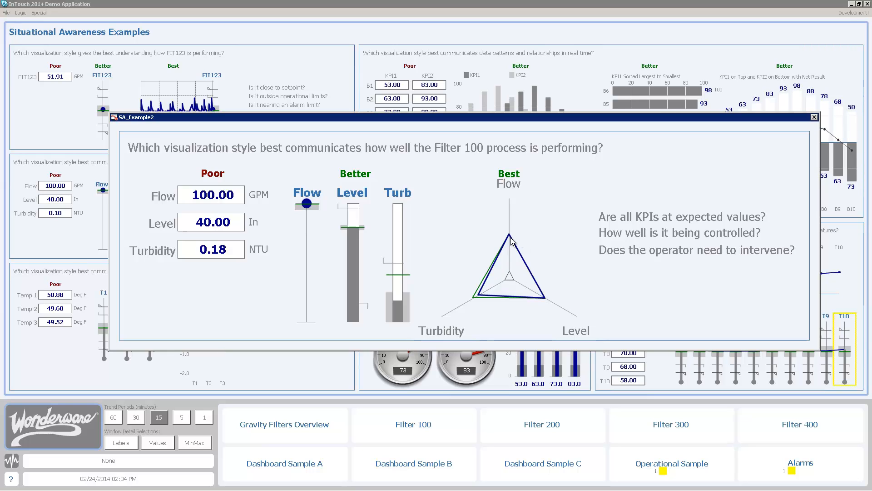
mouse_move(741, 224)
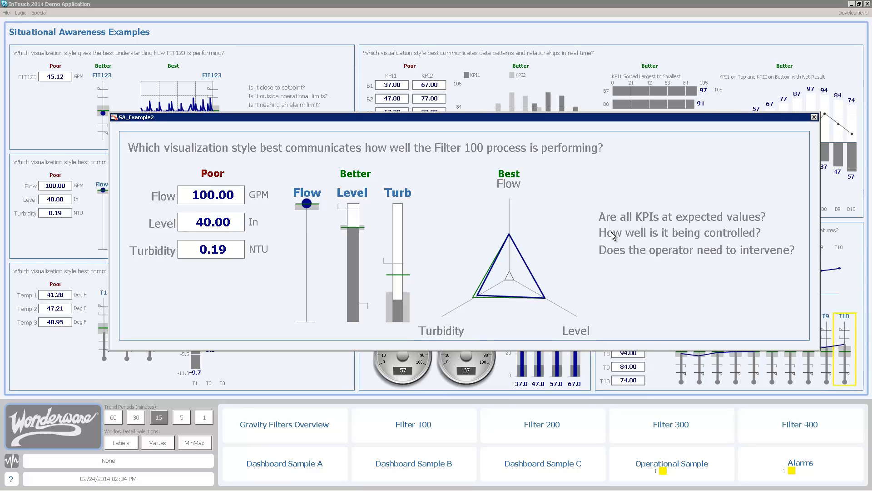
left_click(814, 117)
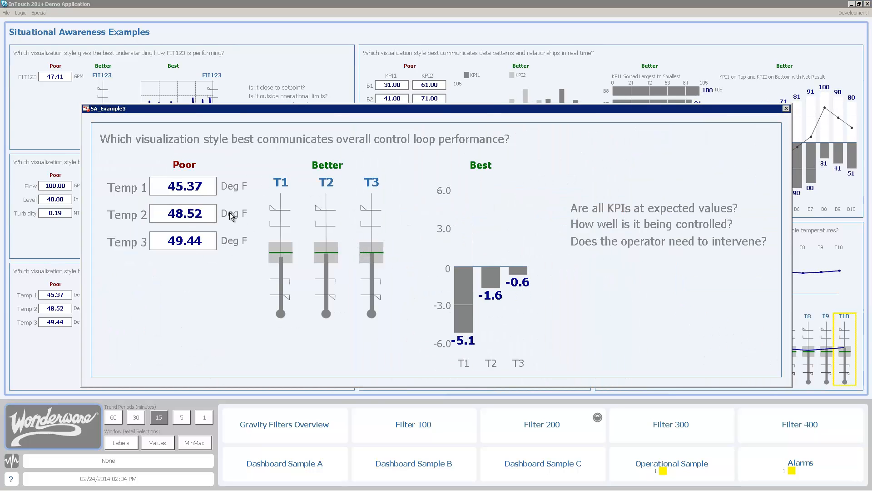
mouse_move(404, 268)
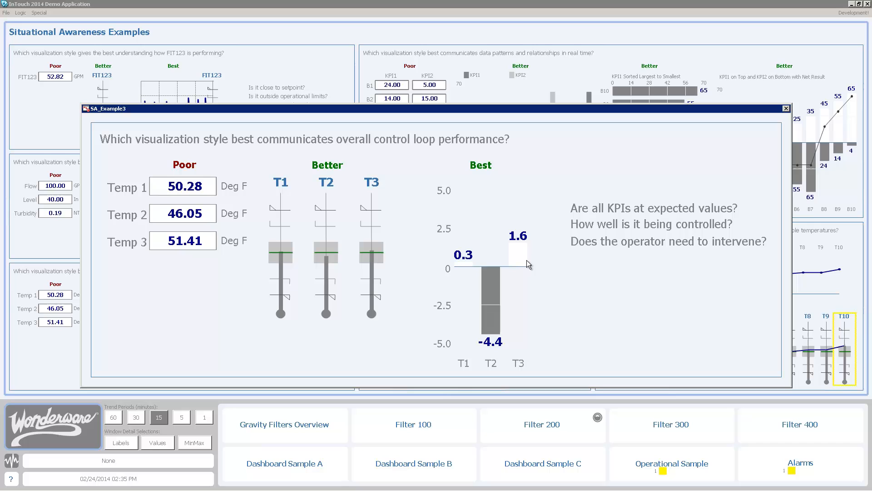
left_click(785, 109)
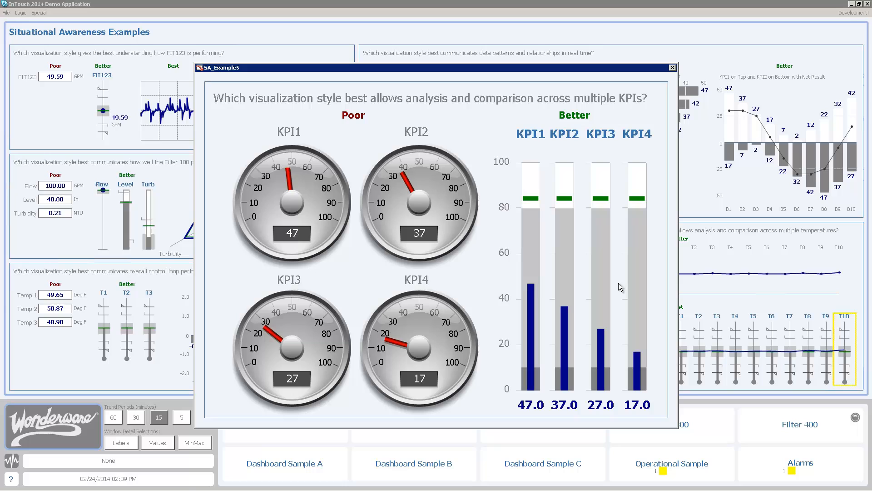
mouse_move(618, 310)
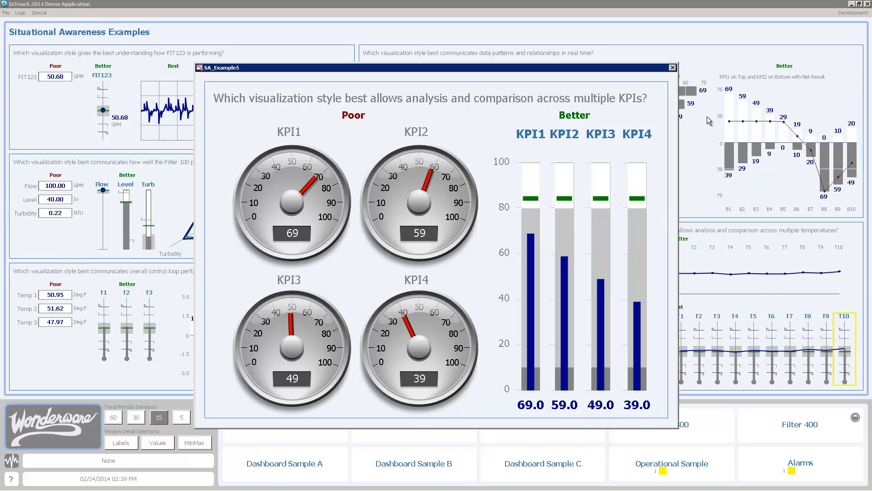
Step: Close the SA_Example5 popup comparing gauges and bar graphs for multiple KPIs
left_click(672, 67)
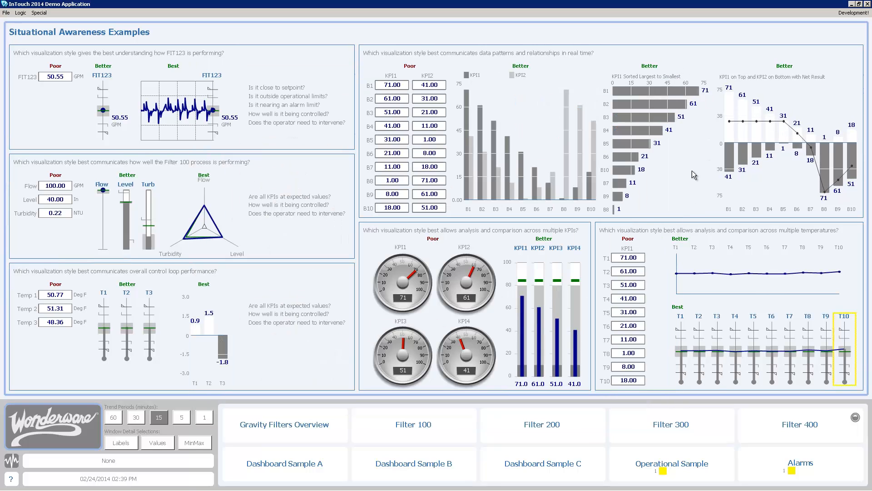